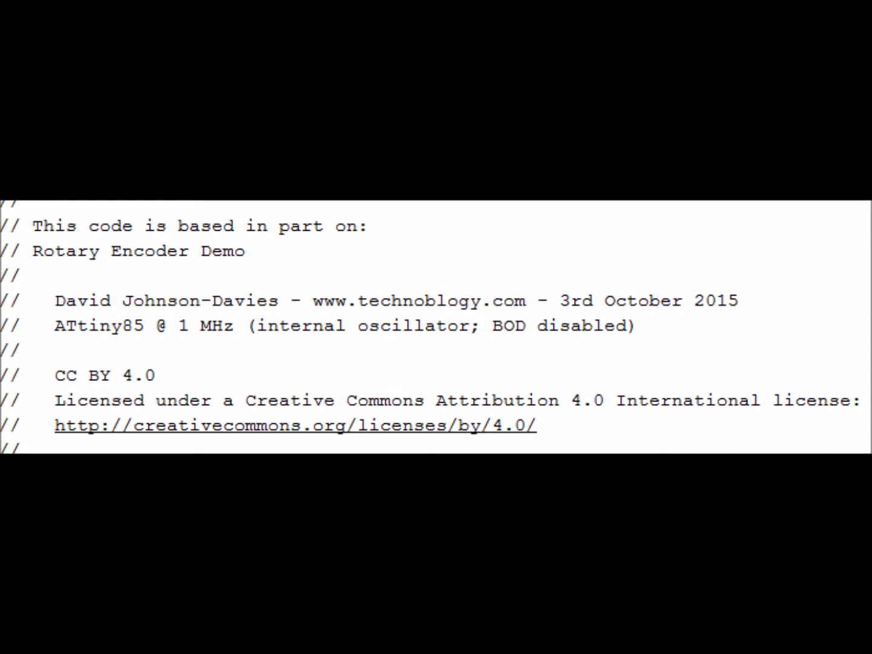
scroll(down, 3)
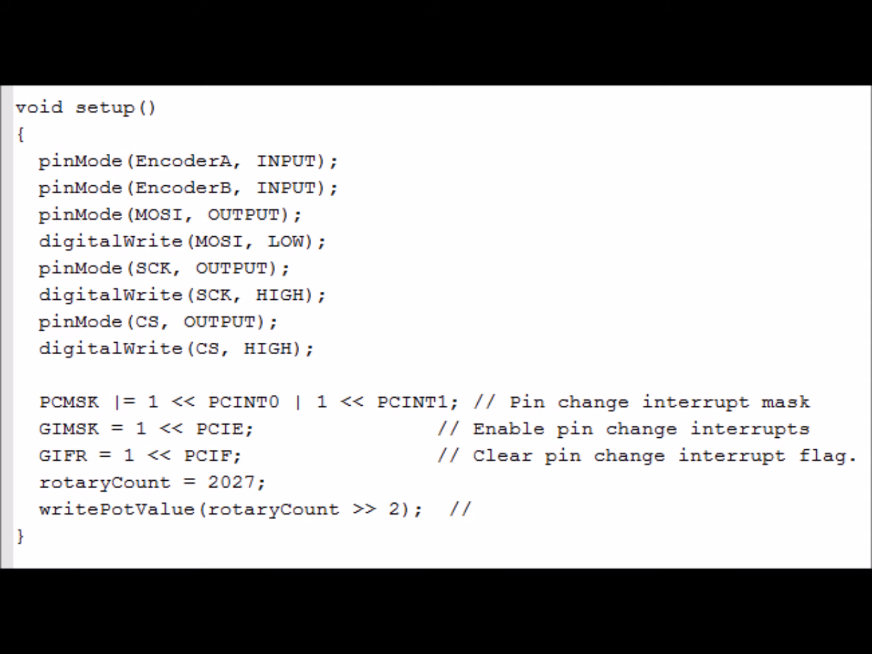
scroll(down, 3)
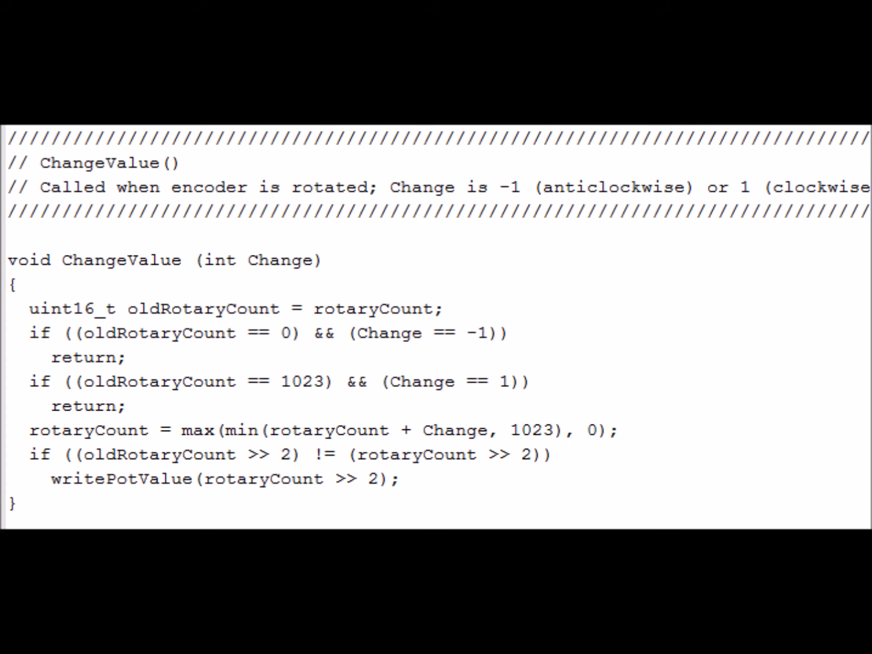
scroll(down, 3)
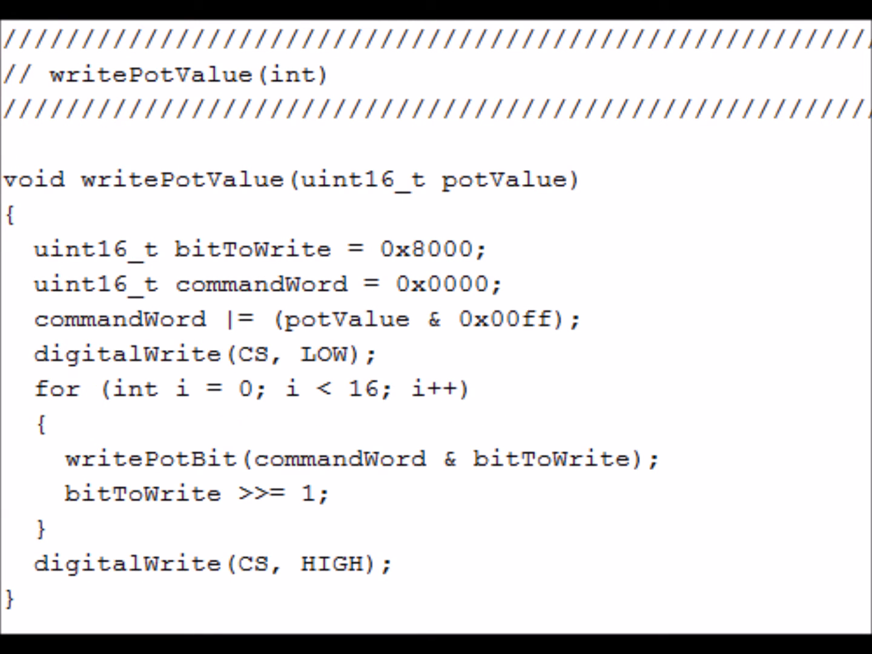